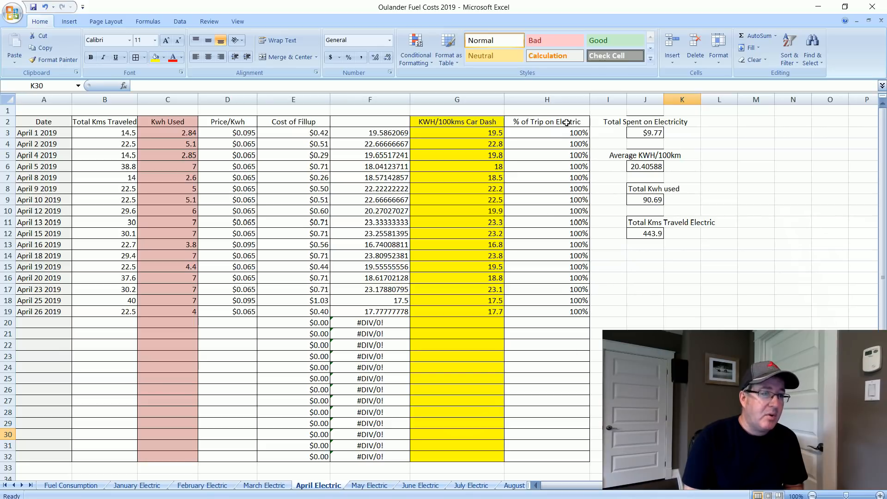
pyautogui.moveTo(562, 263)
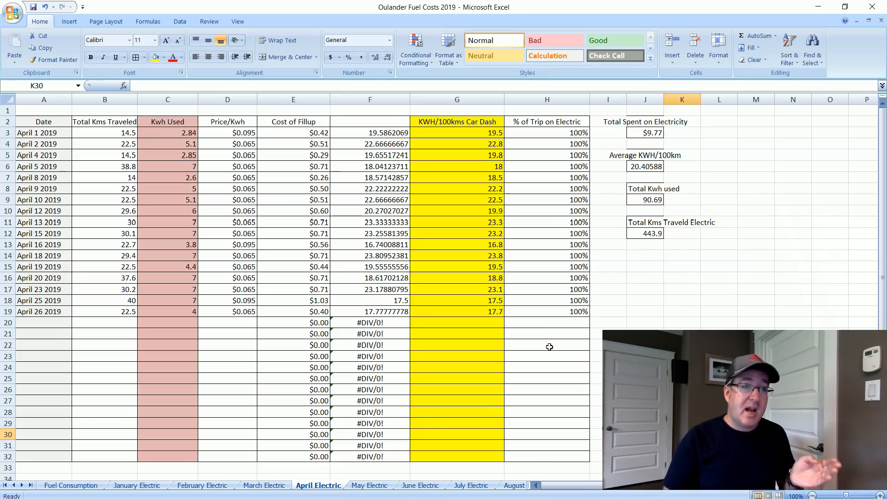
pyautogui.moveTo(571, 136)
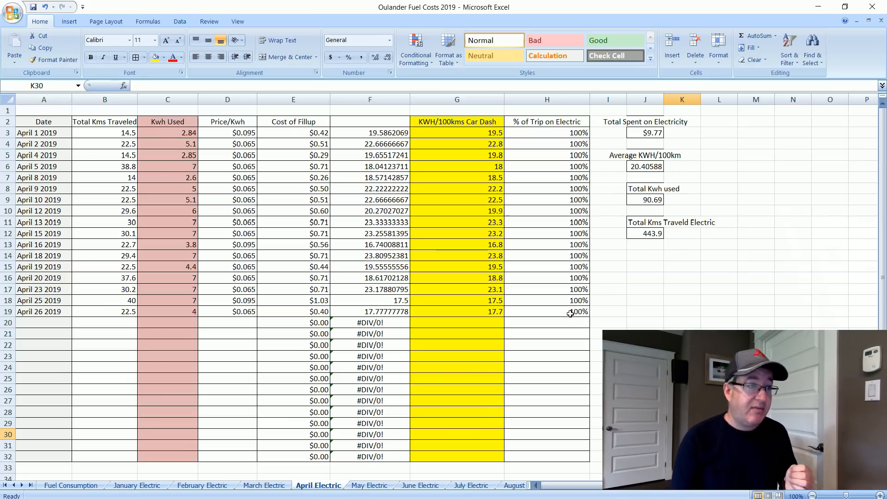
# - Switch to the May Electric sheet showing 114.8 kWh used over 634.9 electric km
pyautogui.click(369, 485)
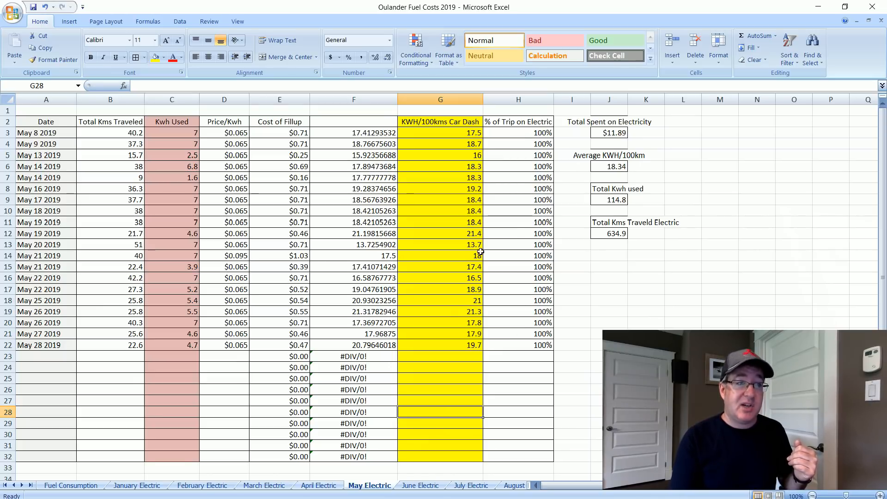
# - Switch to the Fuel Consumption sheet showing $395.73 spent on gas and 42.57% electric driving
pyautogui.click(70, 485)
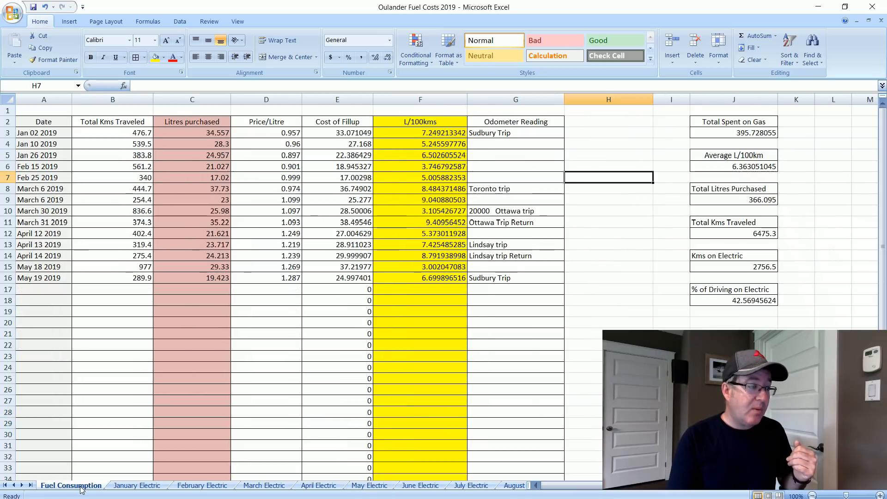
pyautogui.moveTo(248, 377)
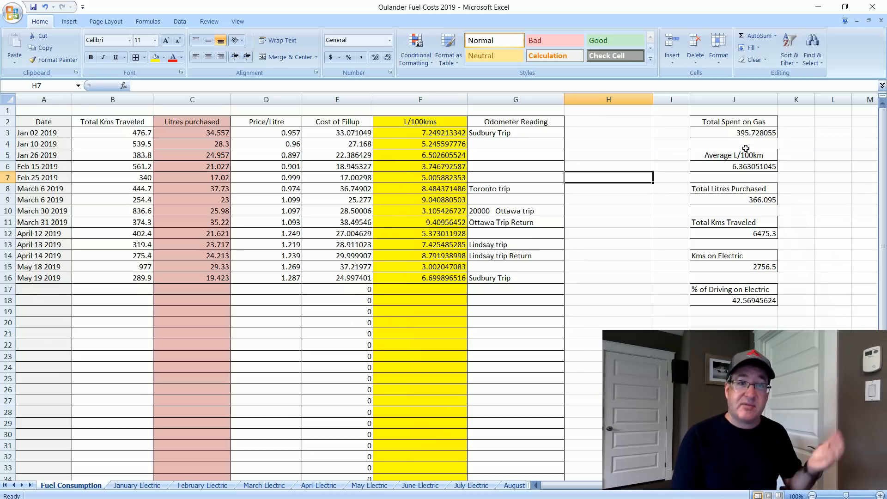
pyautogui.moveTo(746, 183)
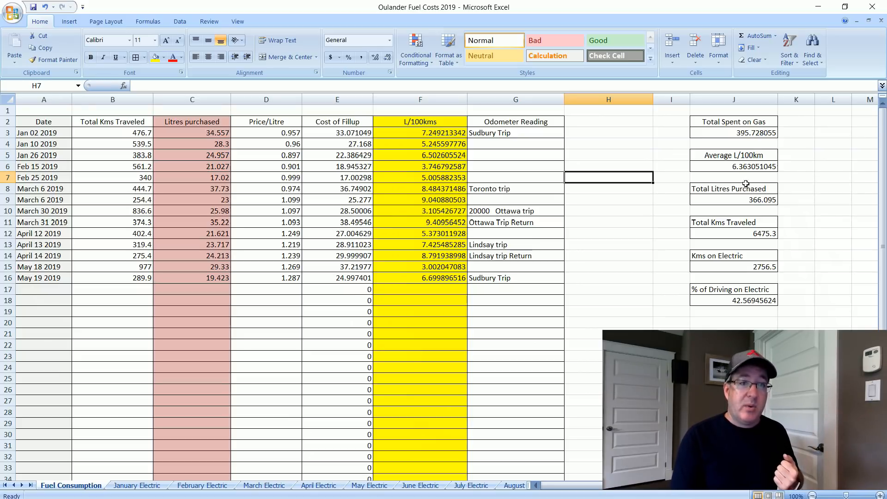
pyautogui.moveTo(736, 179)
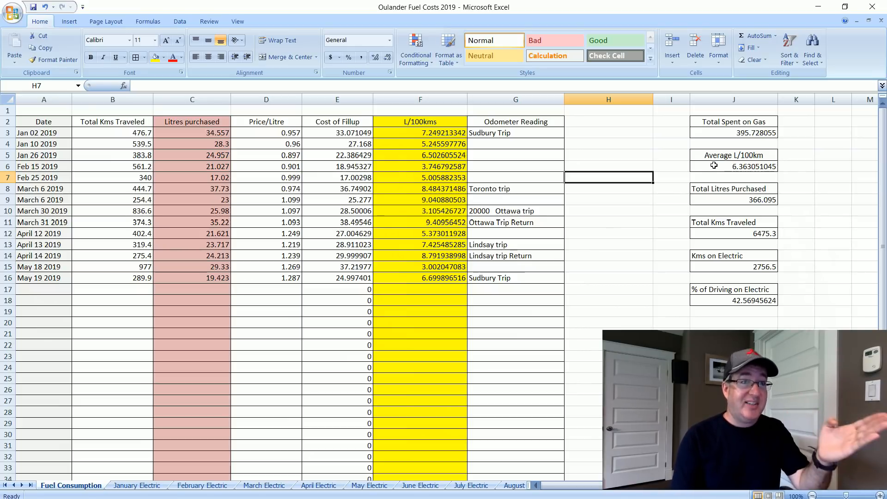
pyautogui.moveTo(719, 195)
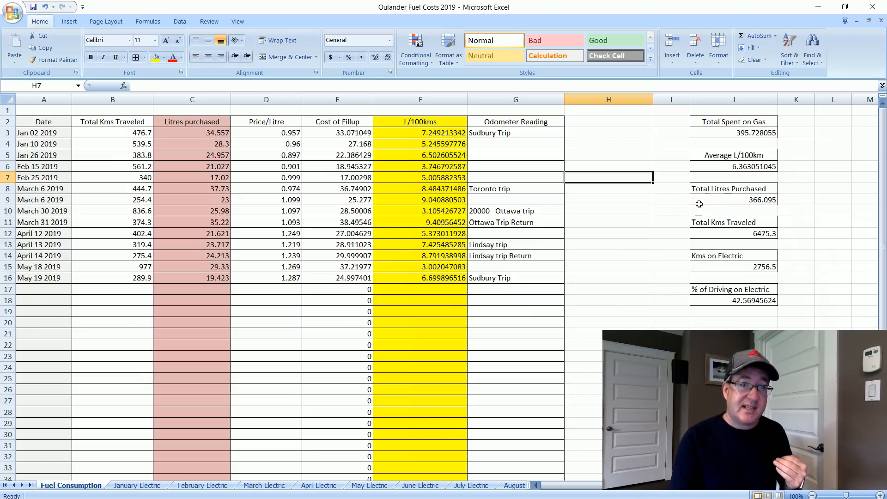
pyautogui.moveTo(695, 211)
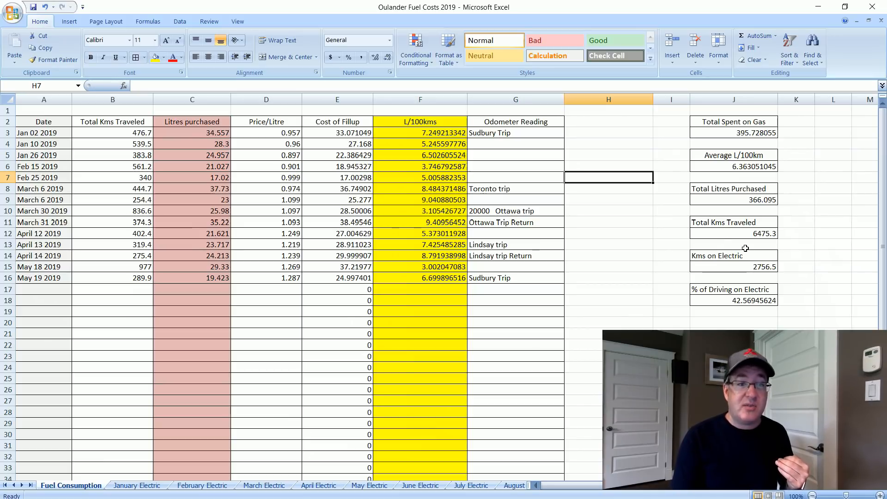
pyautogui.moveTo(728, 290)
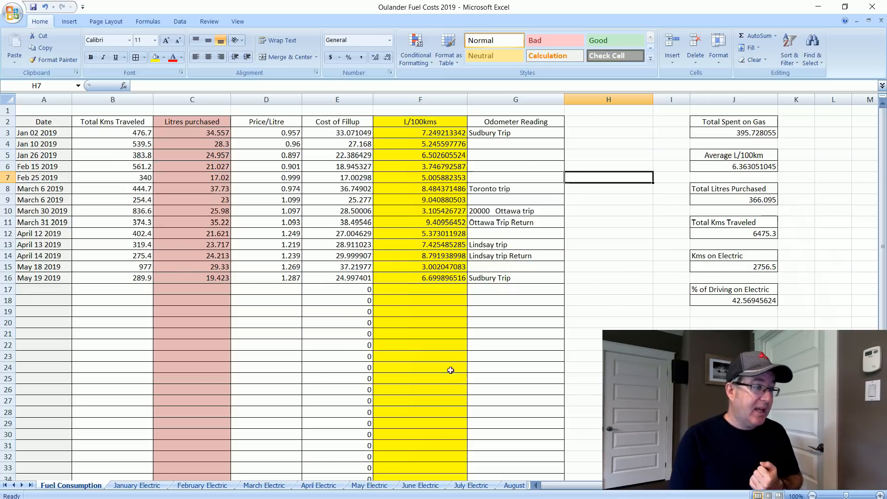
# - Switch to the January Electric sheet showing $23.07 spent, 194.7 kWh and 669 electric km
pyautogui.click(136, 485)
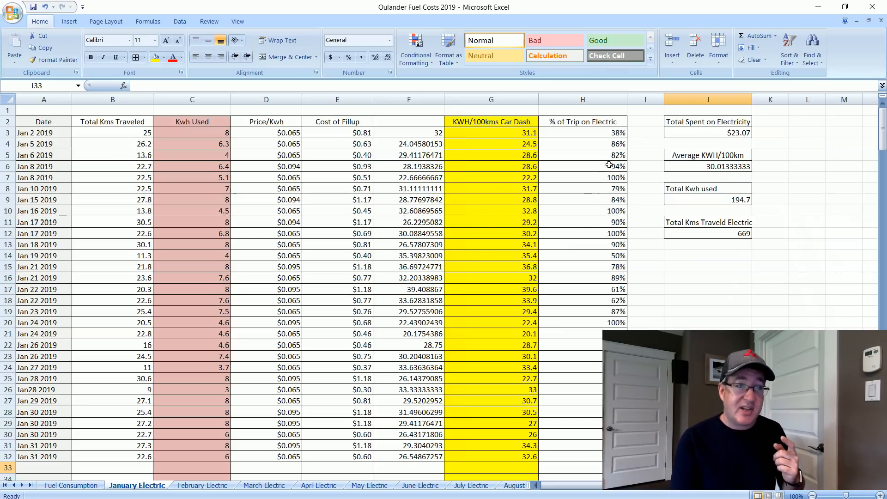
pyautogui.moveTo(602, 196)
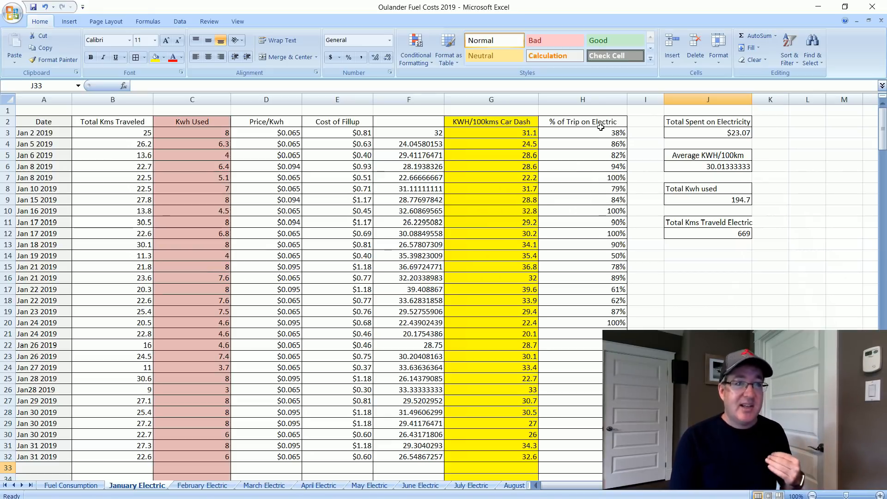
pyautogui.moveTo(608, 195)
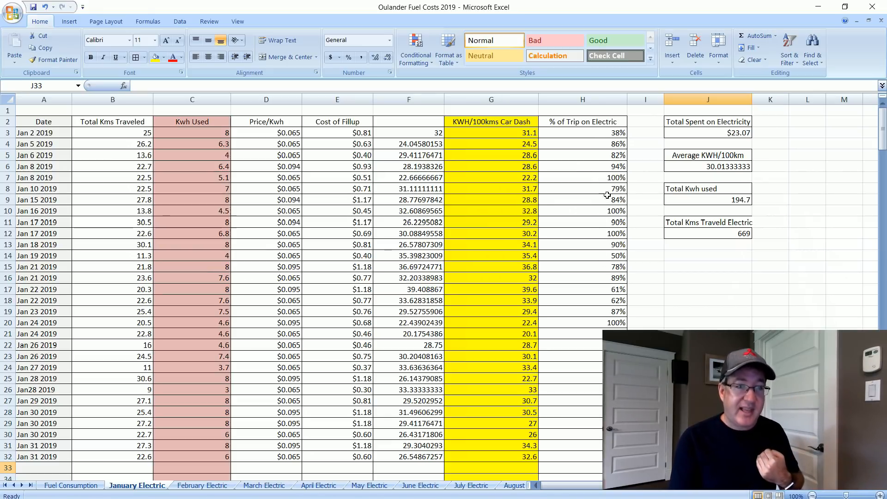
pyautogui.moveTo(602, 189)
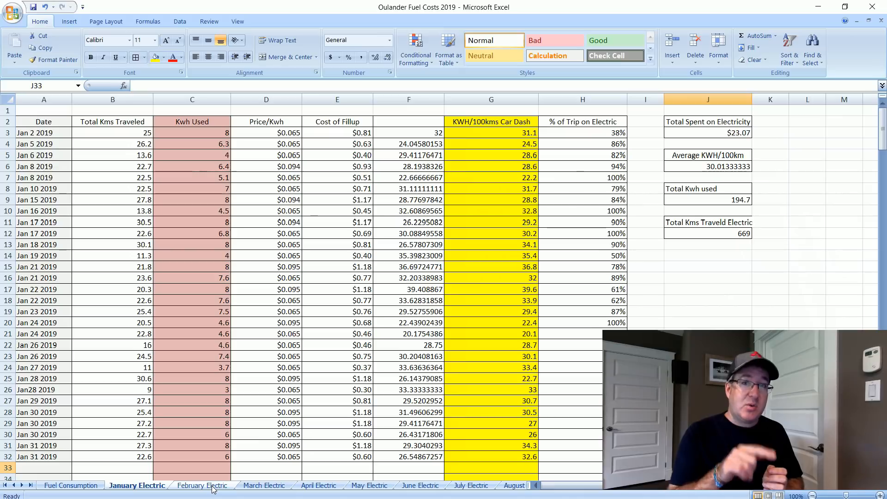
pyautogui.click(203, 485)
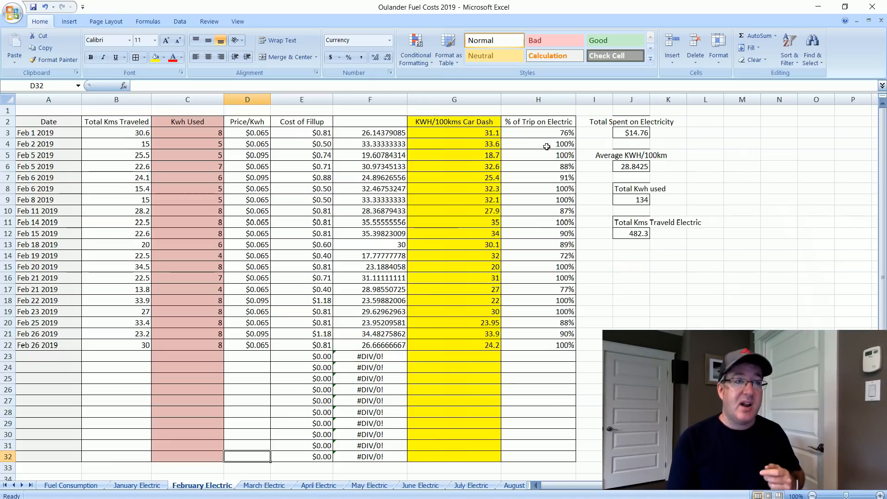
pyautogui.moveTo(557, 326)
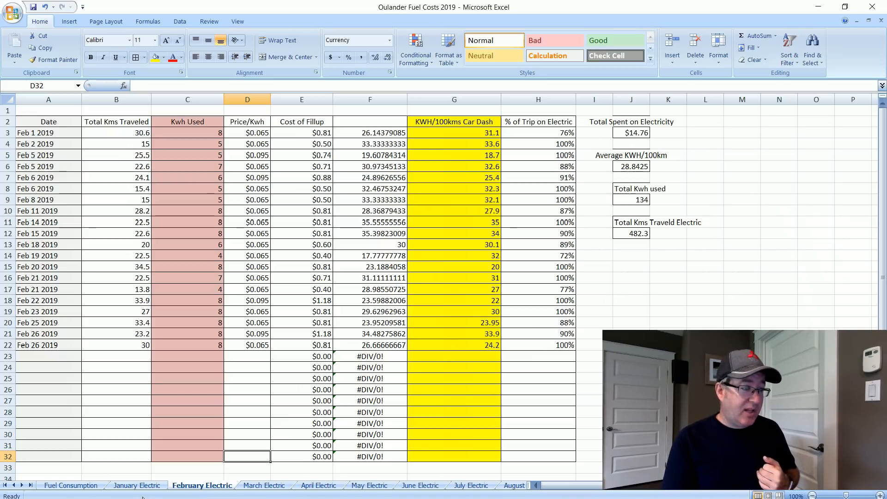
pyautogui.click(136, 485)
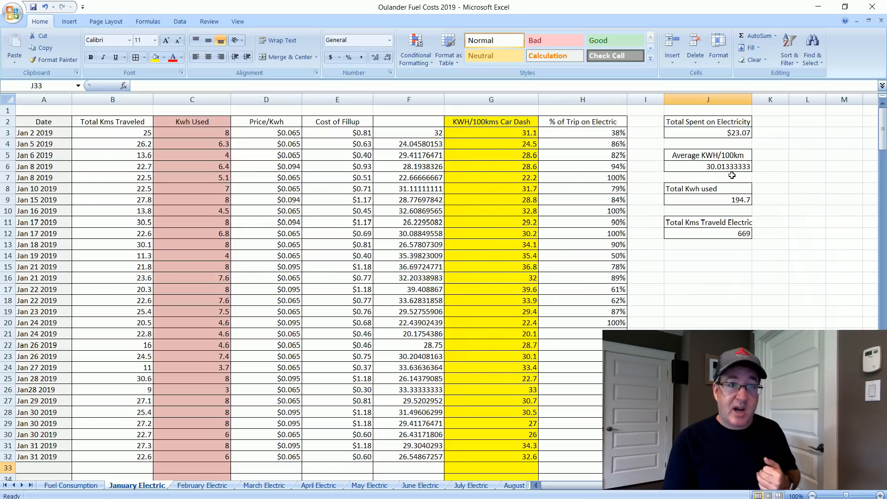
pyautogui.click(201, 485)
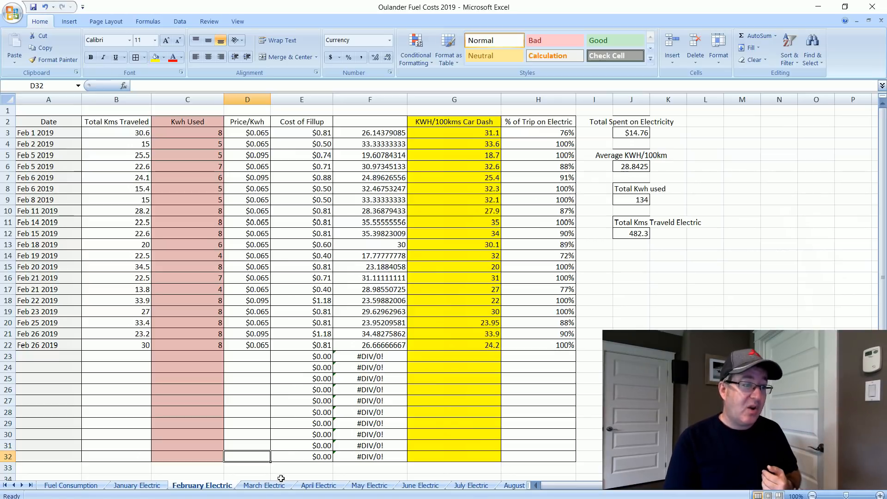
# - Switch to the March Electric sheet showing $11.30 spent, 105.5 kWh and 526.4 electric km
pyautogui.click(264, 485)
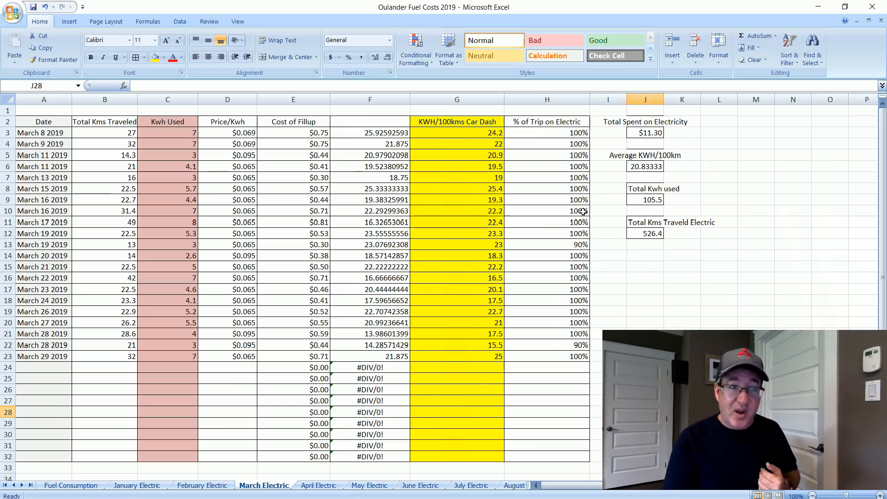
pyautogui.moveTo(576, 251)
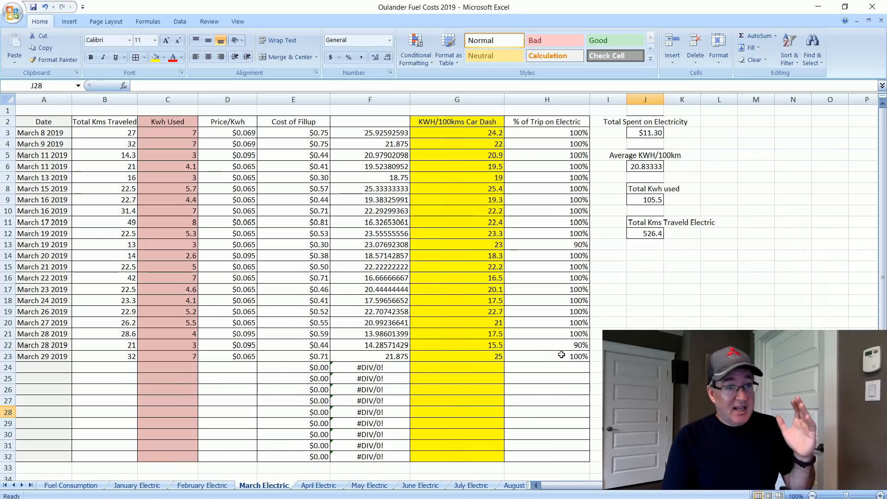
pyautogui.moveTo(579, 141)
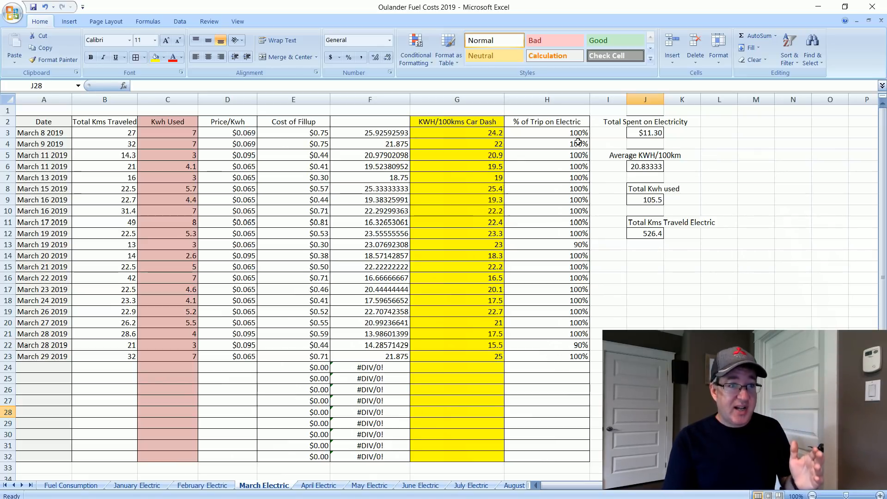
pyautogui.moveTo(571, 371)
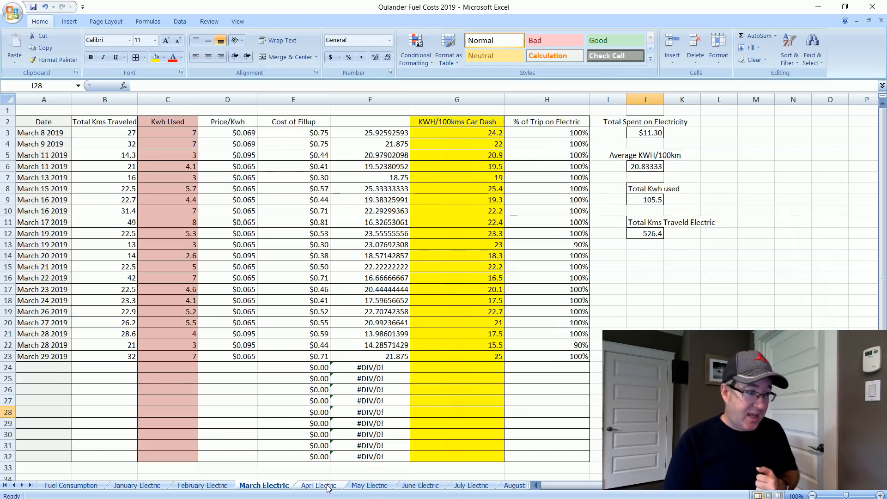
# - Pass through April Electric ($9.77, 443.9 km) and return to the May Electric sheet
pyautogui.click(319, 485)
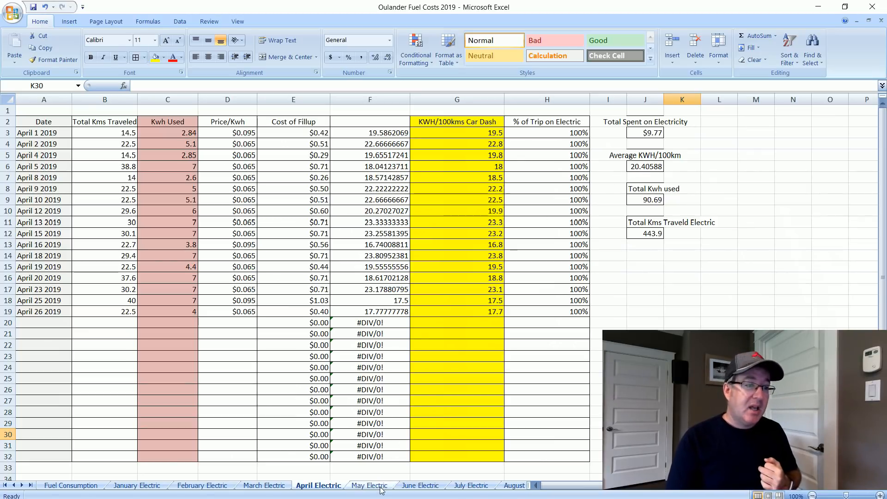
pyautogui.click(368, 485)
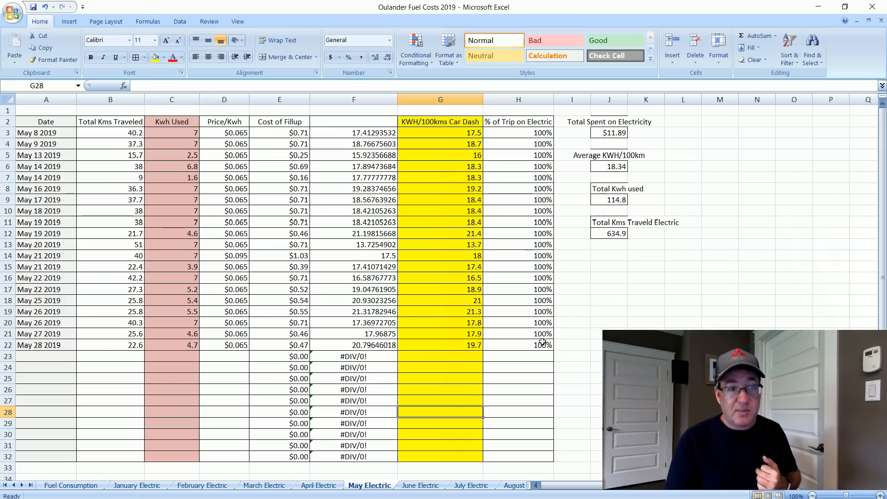
pyautogui.click(318, 485)
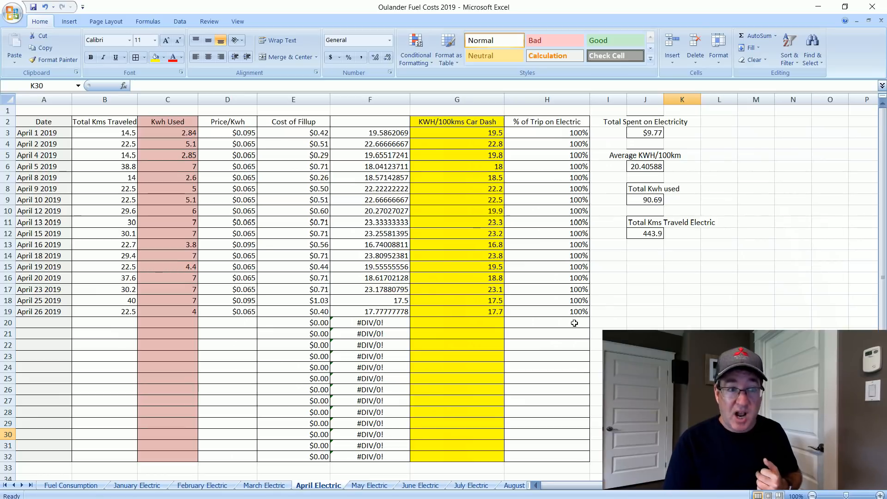
pyautogui.click(369, 485)
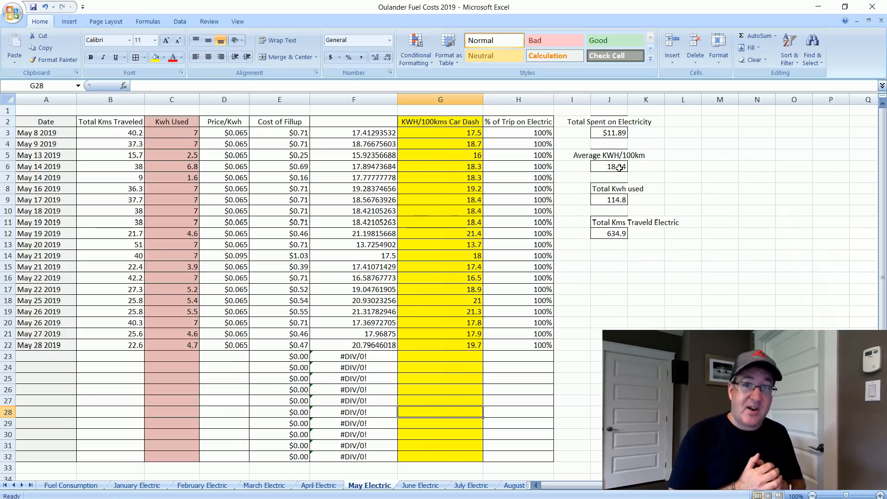
# - Return to the Fuel Consumption sheet showing $395.73 on gas and 42.57% electric driving
pyautogui.click(71, 485)
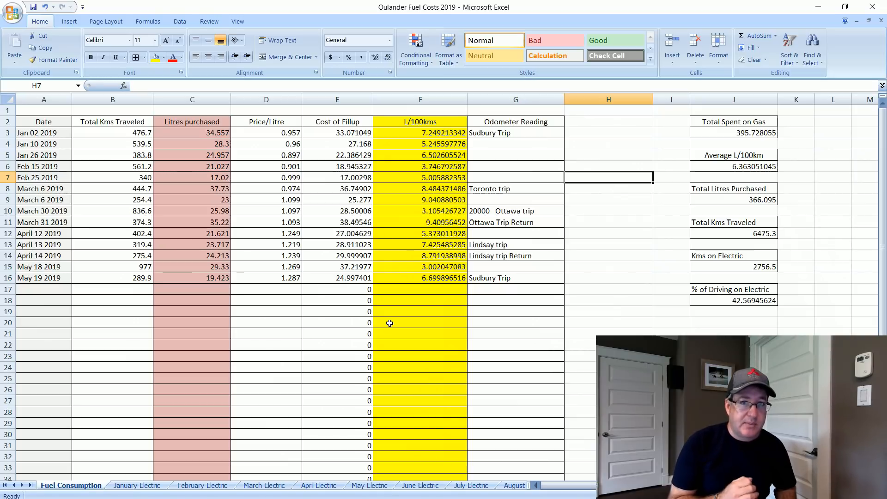
pyautogui.moveTo(416, 309)
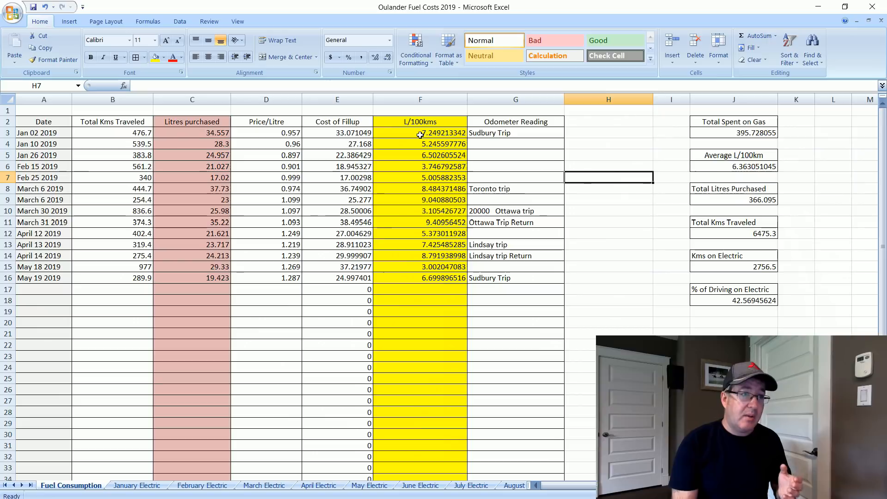
pyautogui.moveTo(432, 172)
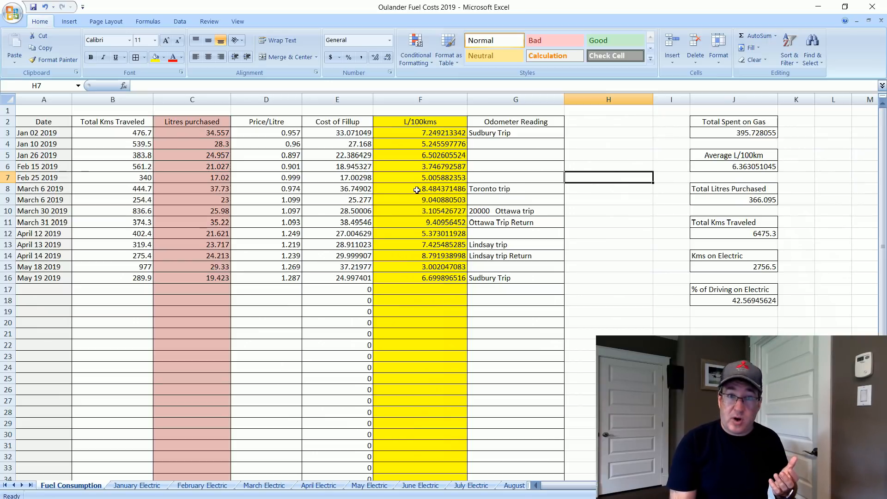
pyautogui.moveTo(413, 188)
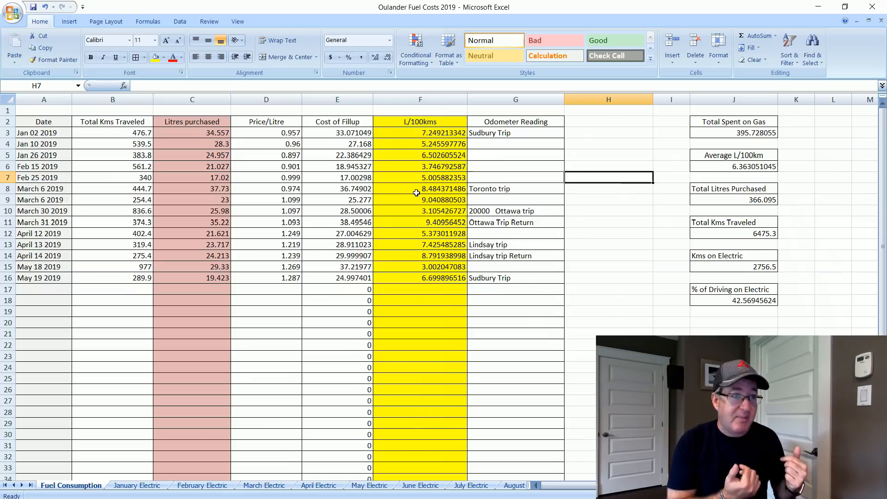
pyautogui.moveTo(426, 223)
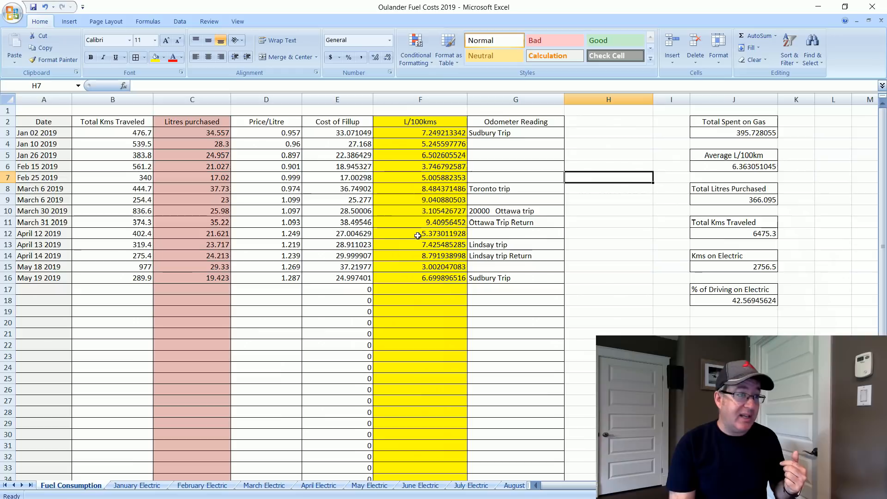
pyautogui.moveTo(421, 239)
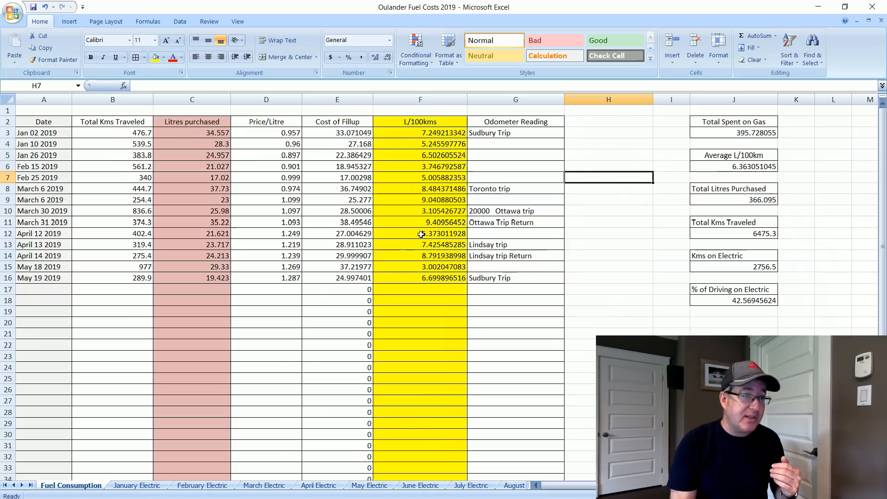
pyautogui.moveTo(415, 248)
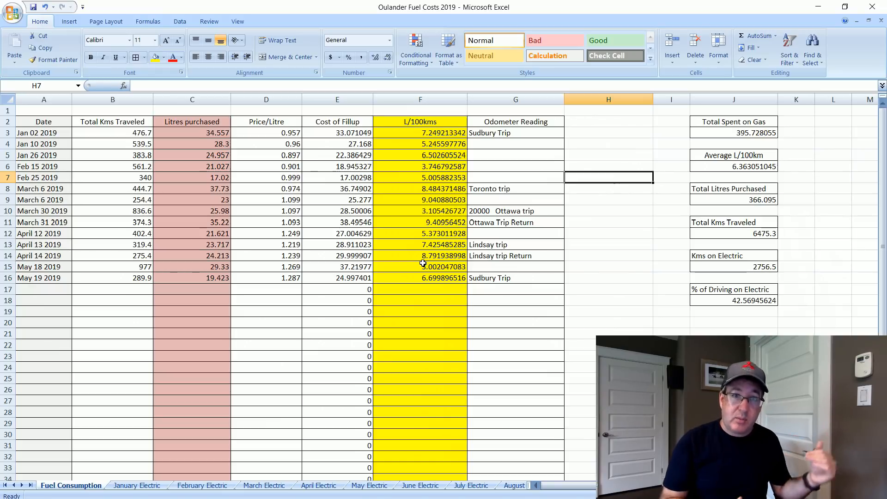
pyautogui.moveTo(523, 256)
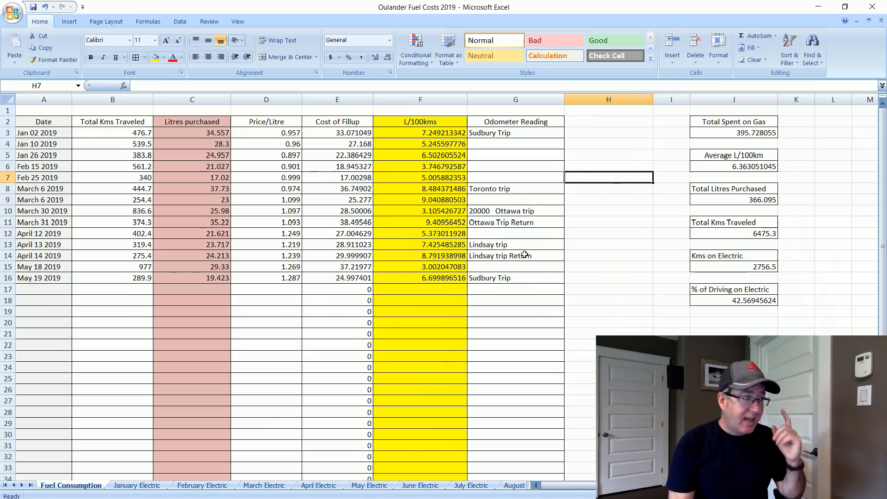